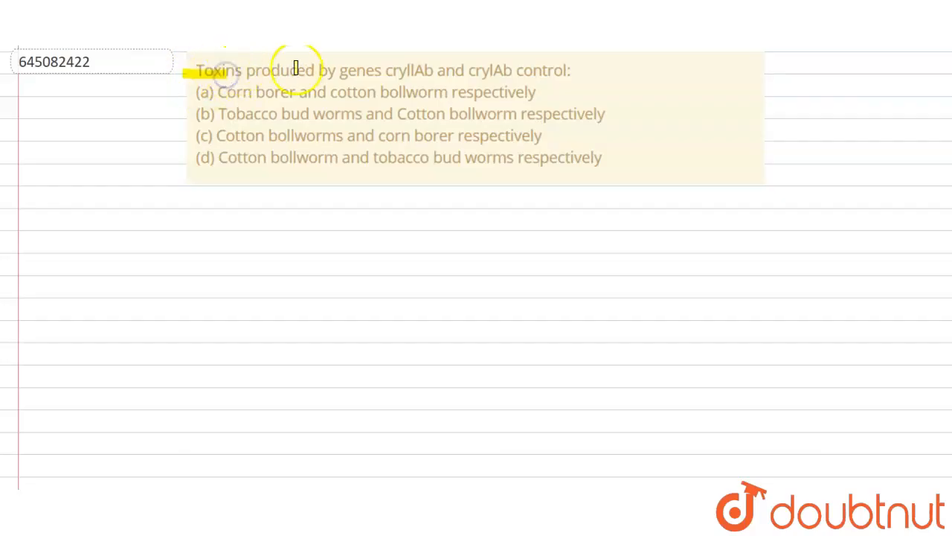
# Step: Highlight "Toxins produced by genes cryIIAb" in the question text in yellow
pyautogui.moveTo(295, 70); pyautogui.dragTo(443, 70)
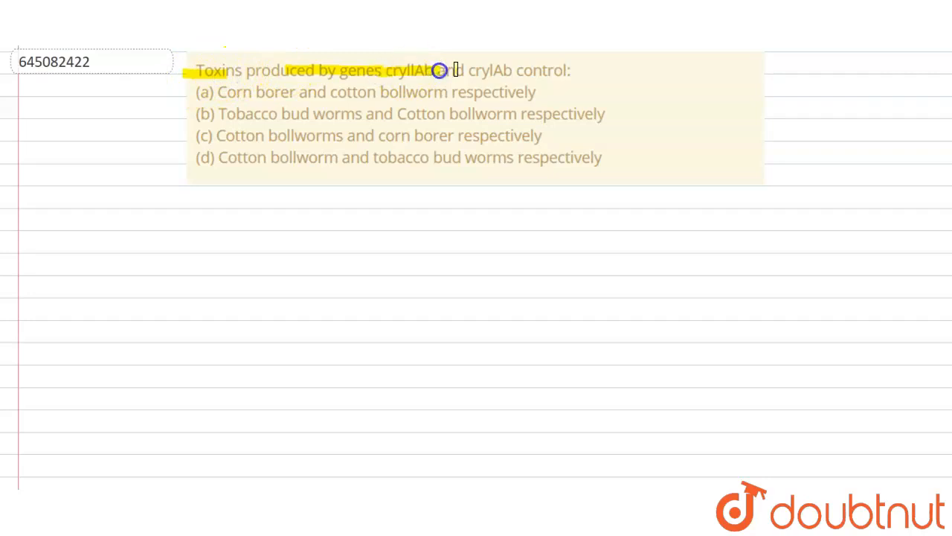